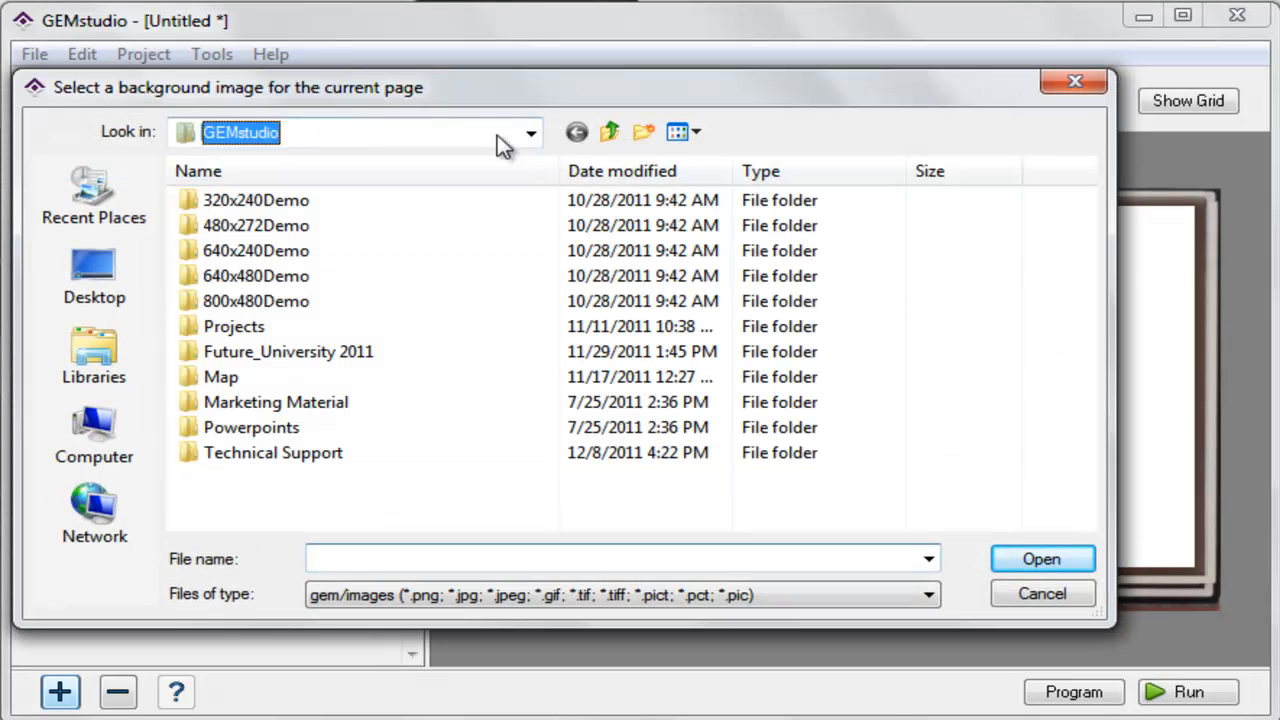
# - Set ClearSight.jpg from the Desktop as the page background
pyautogui.click(530, 132)
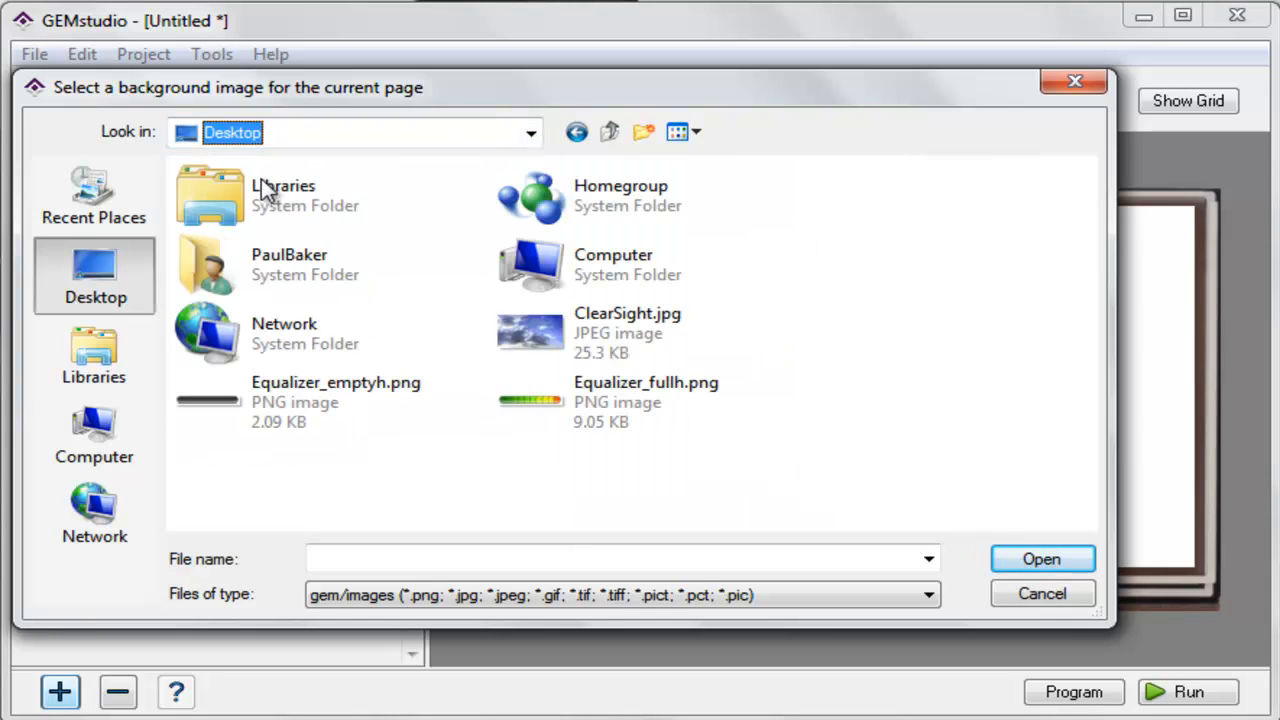
pyautogui.click(628, 332)
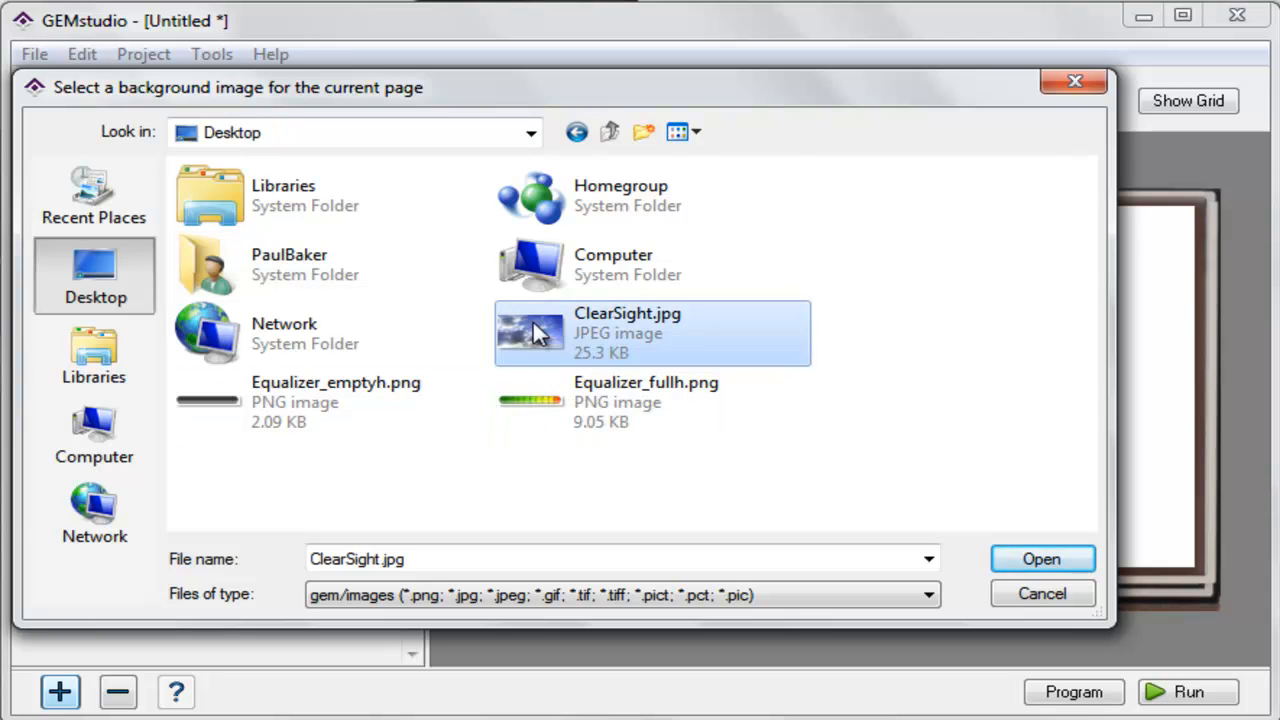
pyautogui.click(1040, 558)
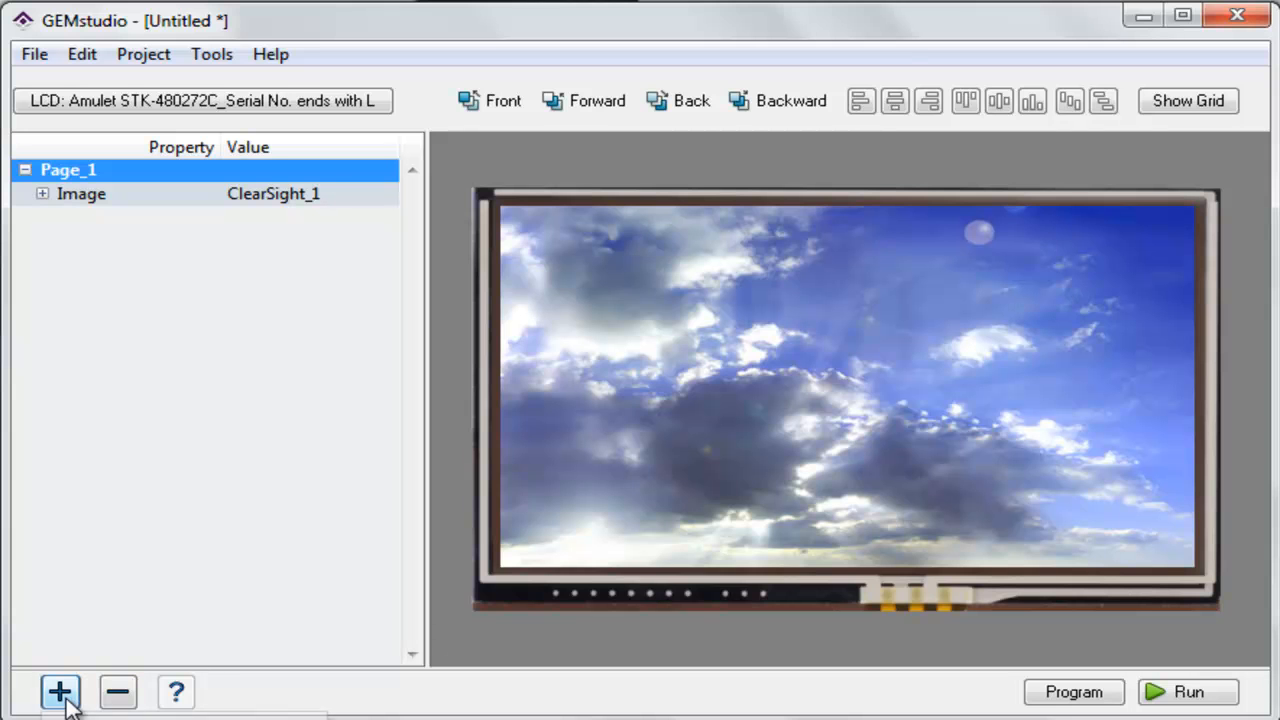
# - Add an ImageBar widget, MyImageBar_1, to Page_1
pyautogui.click(60, 692)
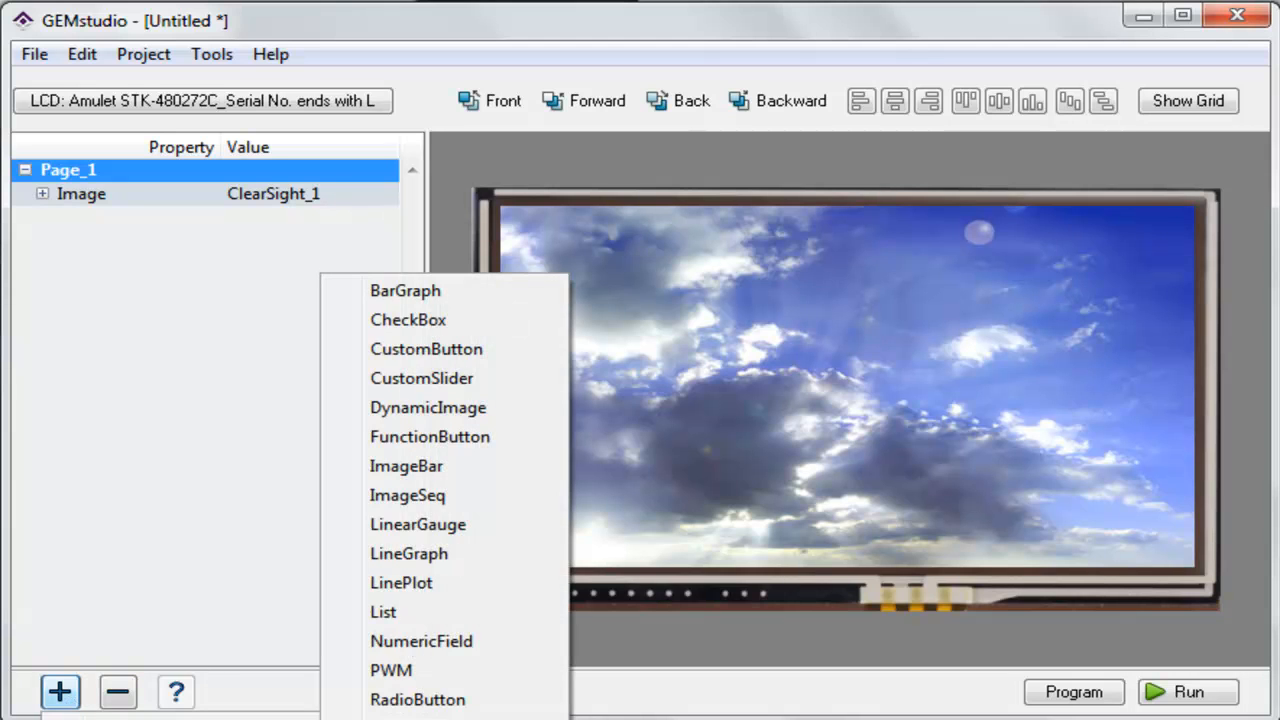
pyautogui.moveTo(406, 464)
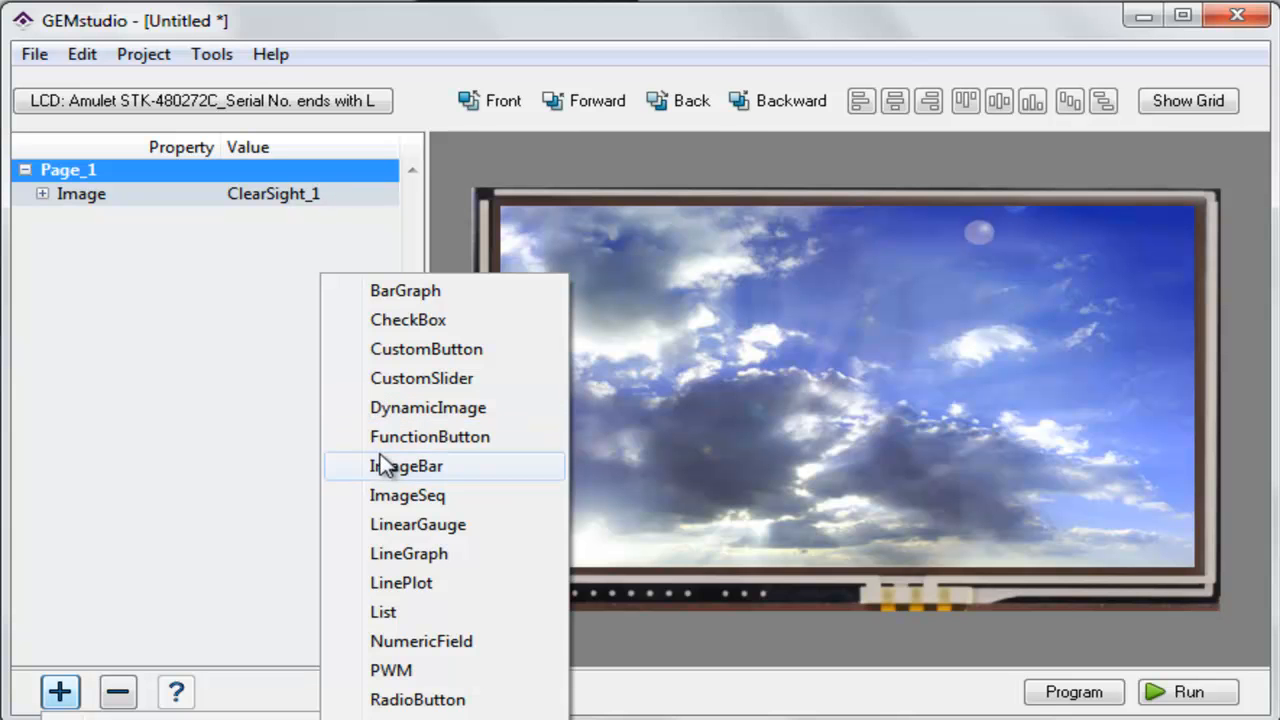
pyautogui.click(406, 464)
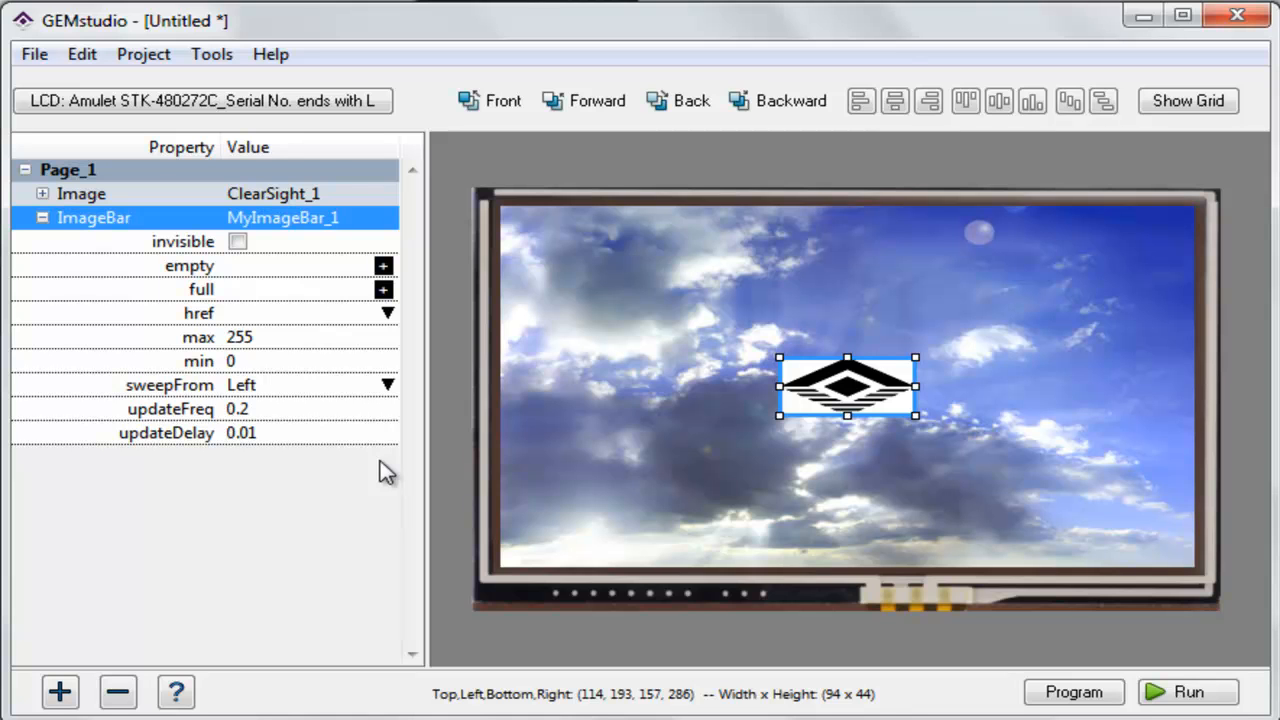
pyautogui.moveTo(308, 344)
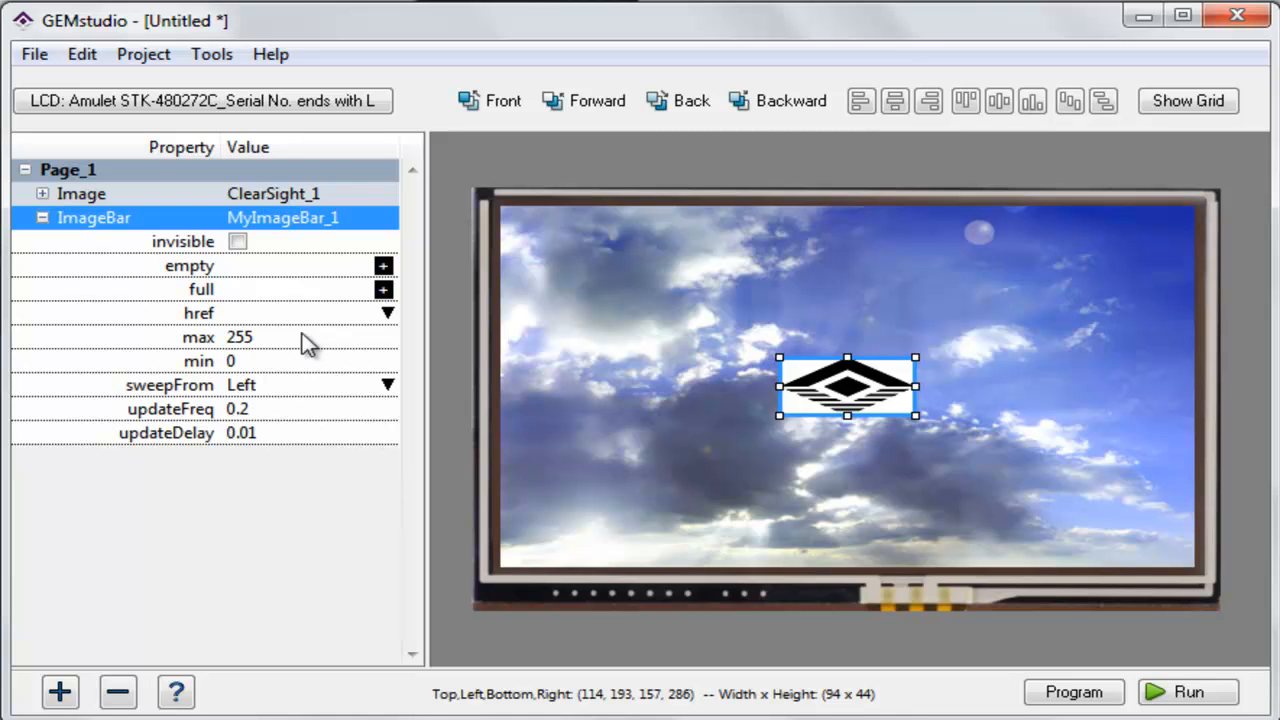
# - Assign Equalizer_emptyh.png as the bar's empty image and Equalizer_fullh.png as its full image
pyautogui.click(190, 264)
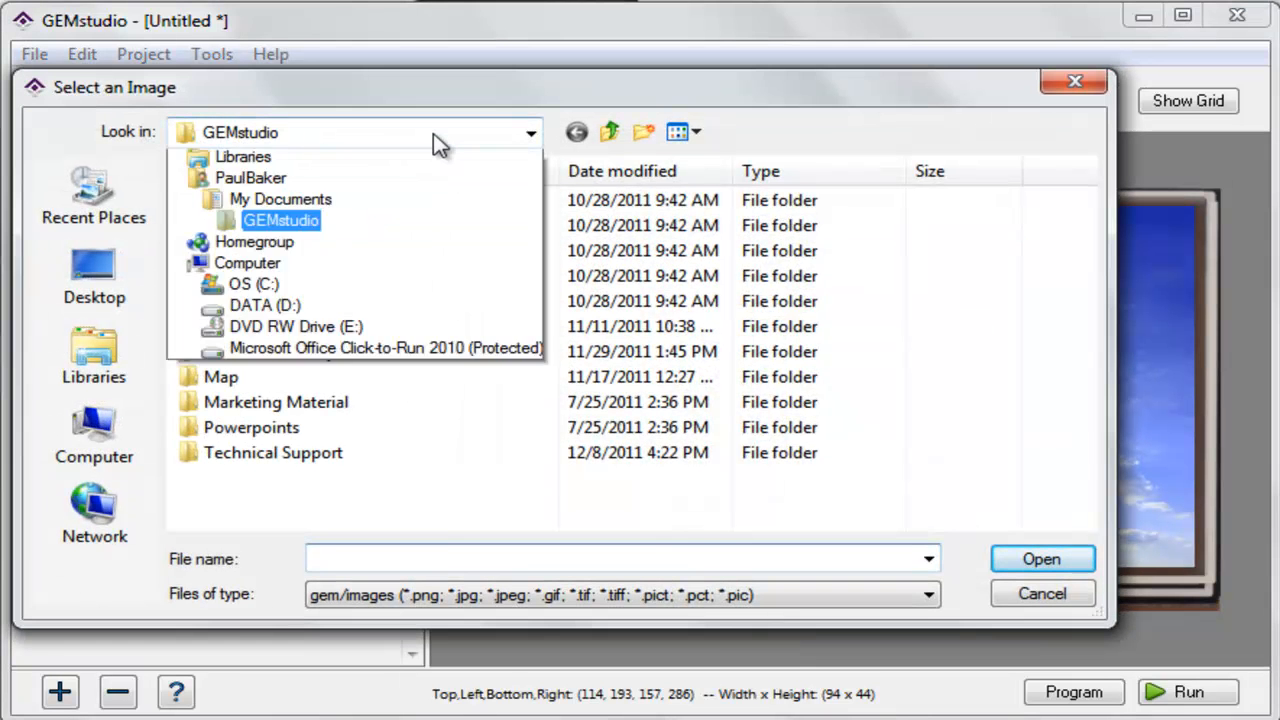
pyautogui.click(94, 280)
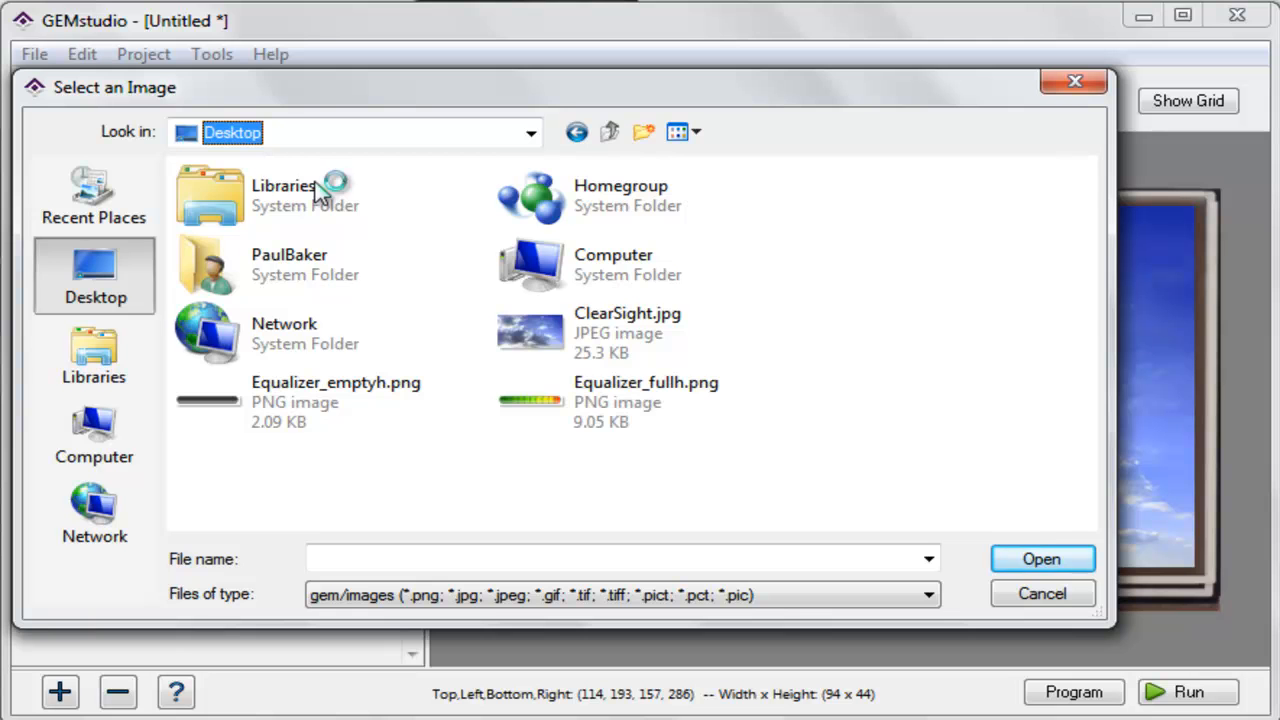
pyautogui.click(336, 400)
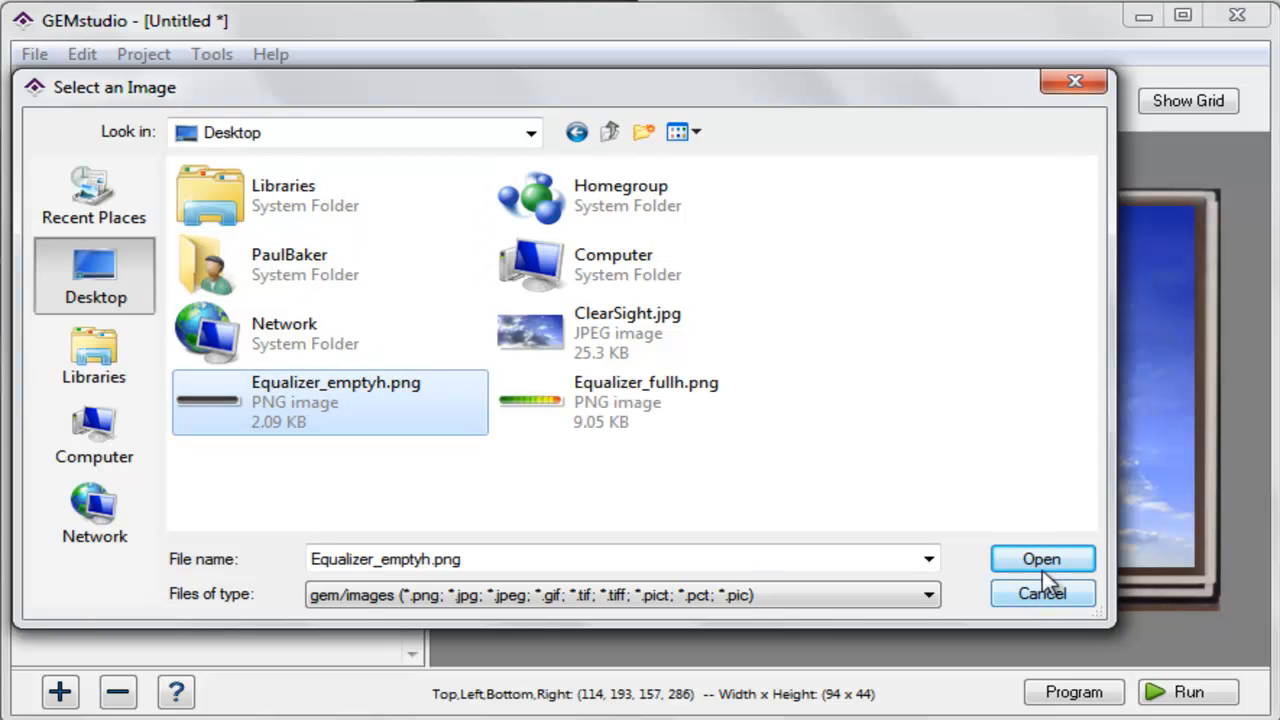
pyautogui.click(1042, 558)
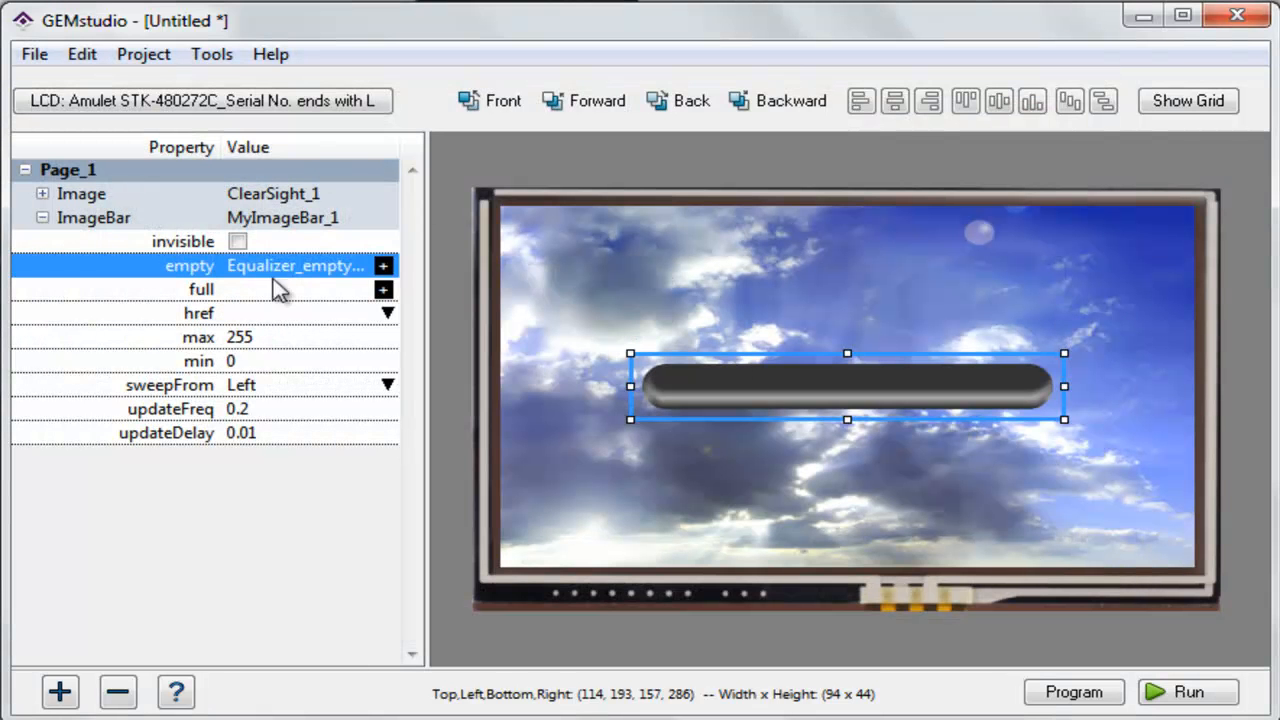
pyautogui.click(384, 264)
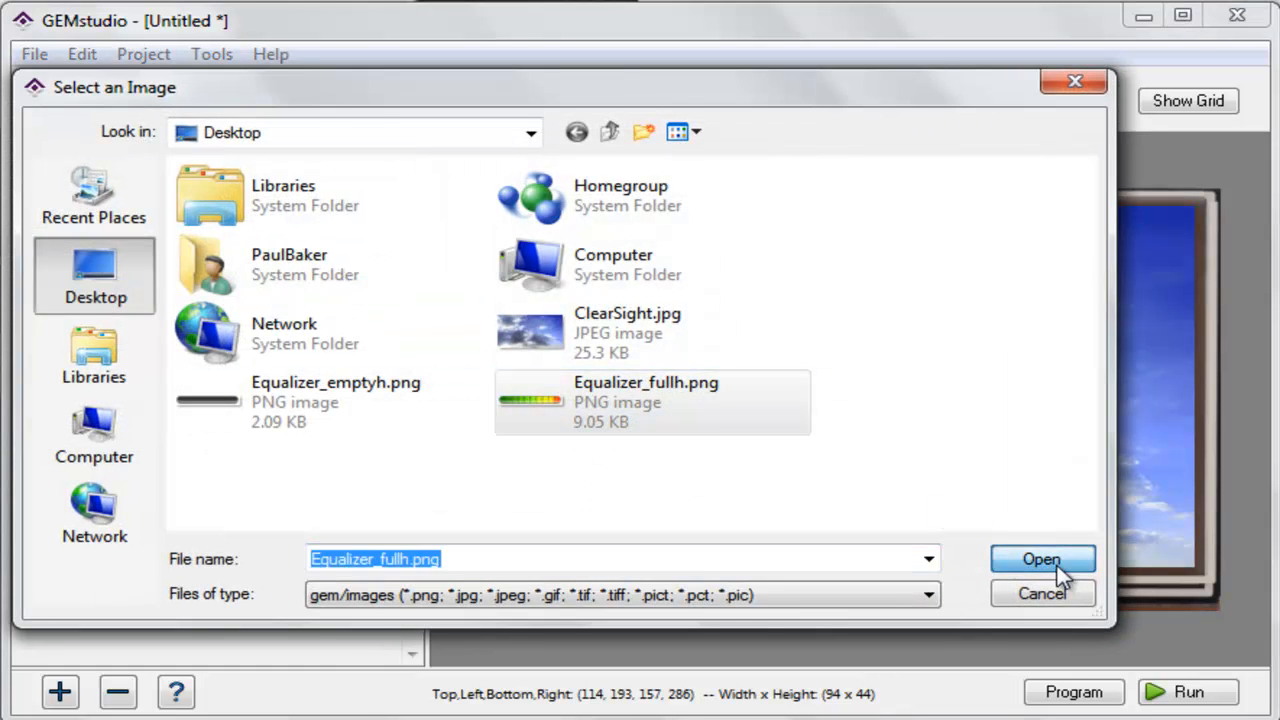
pyautogui.click(1042, 560)
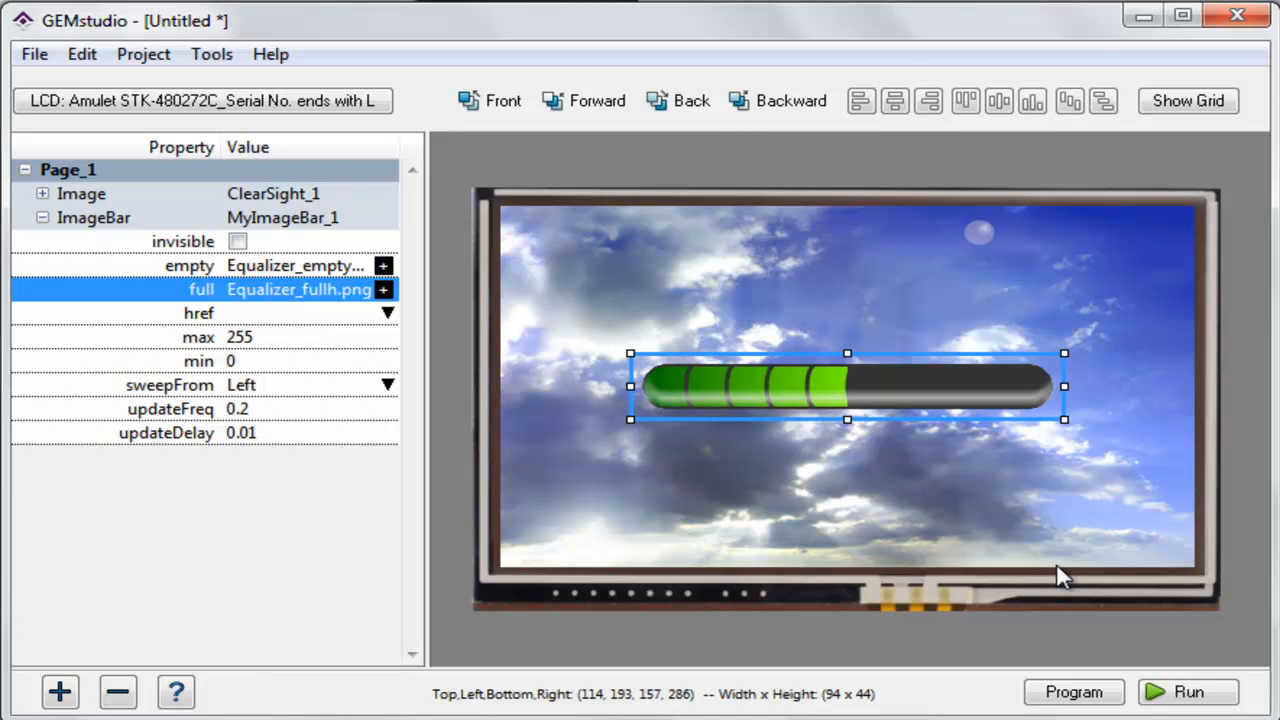
pyautogui.moveTo(264, 324)
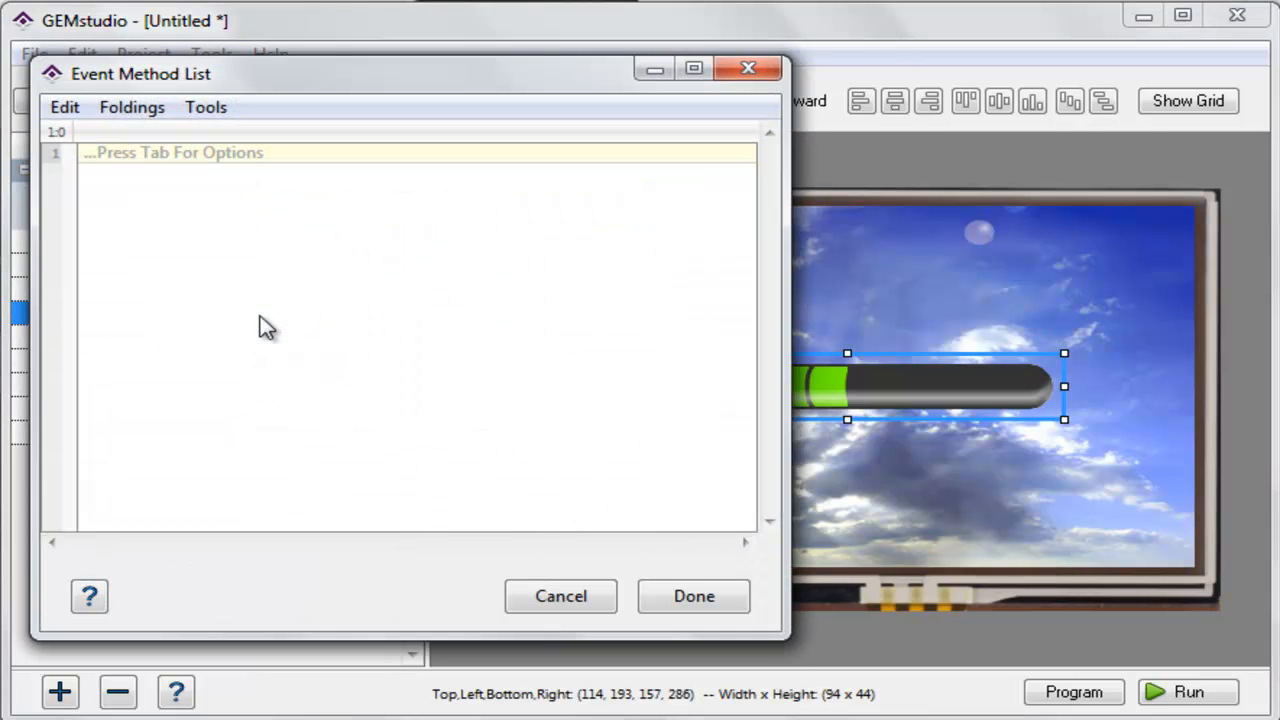
# - Link the bar's href to Amulet:internalRAM.byte(0).value()
pyautogui.write('Amulet:internalRAM.byte(x).value(')
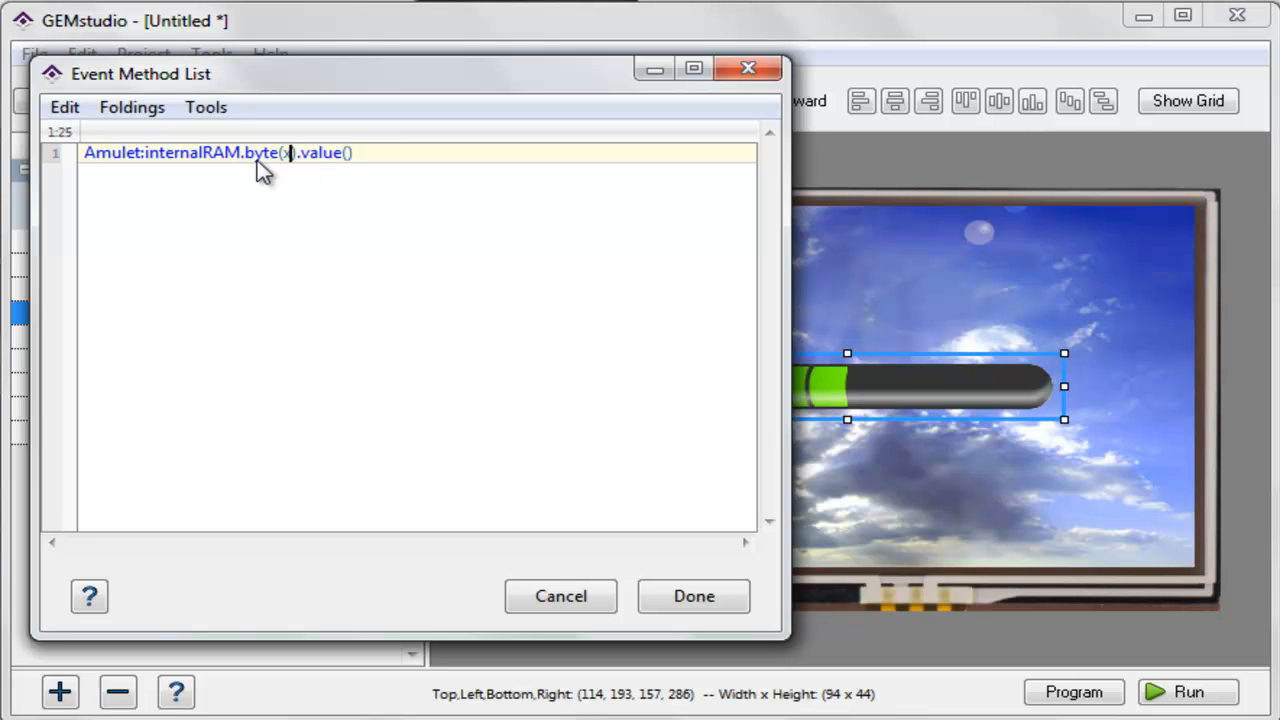
pyautogui.write('0')
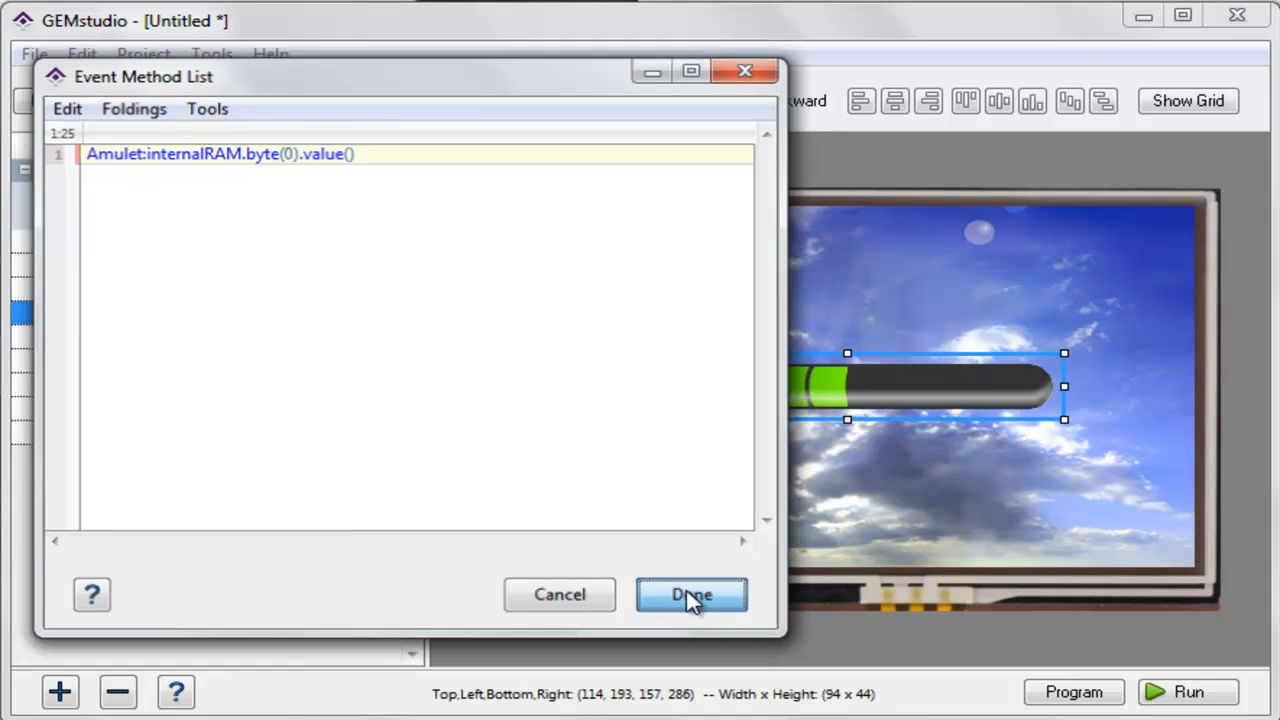
pyautogui.click(692, 594)
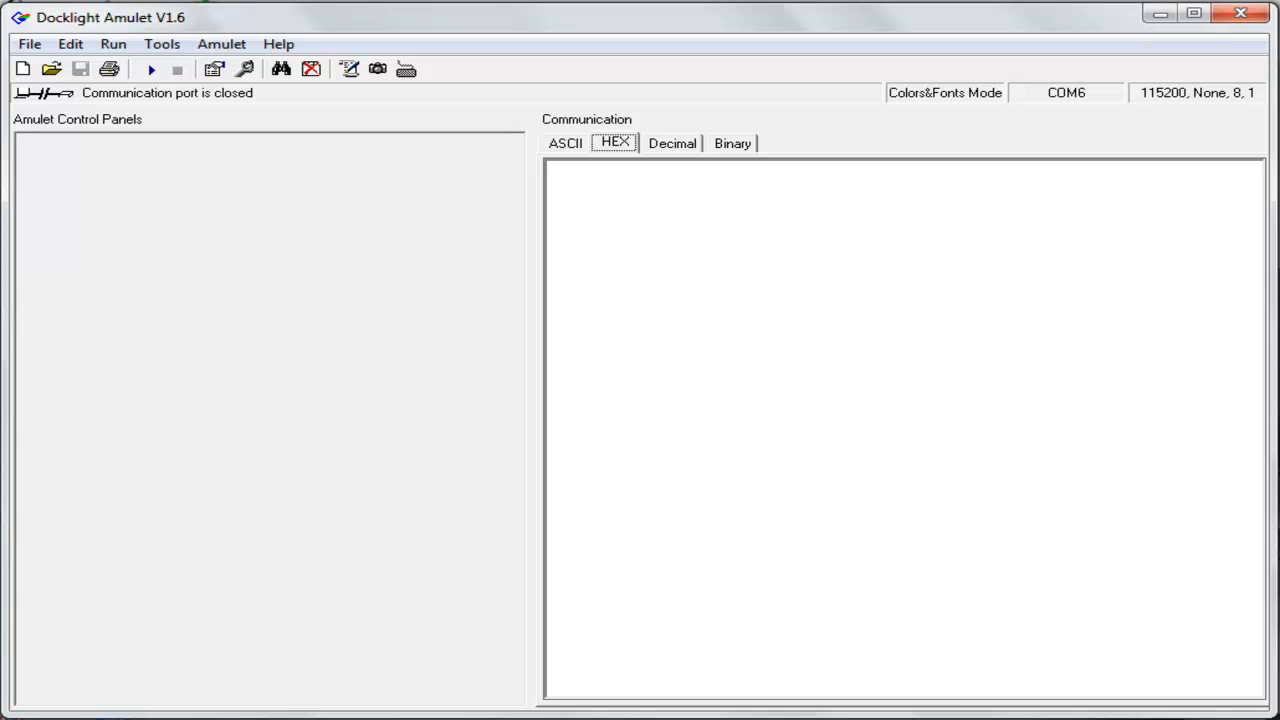
pyautogui.moveTo(1158, 608)
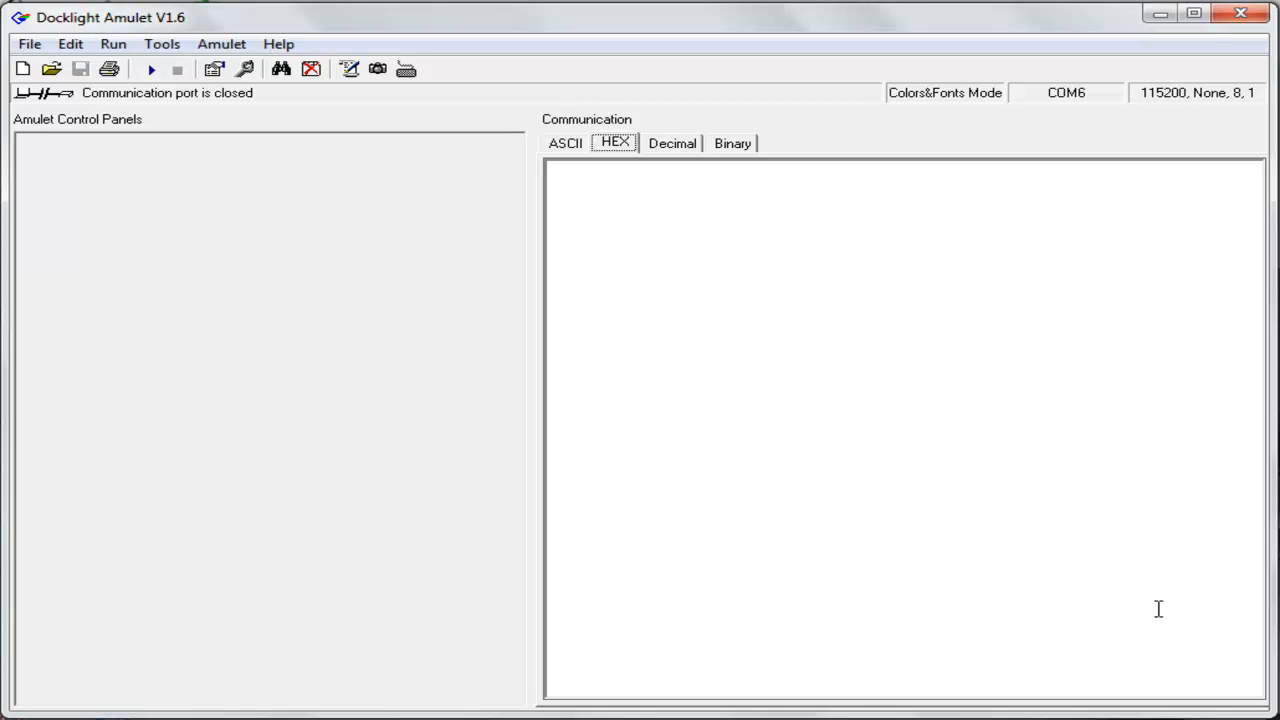
# - Add a control panel sending a Set Byte variable message, then start communication with the display
pyautogui.rightClick(280, 232)
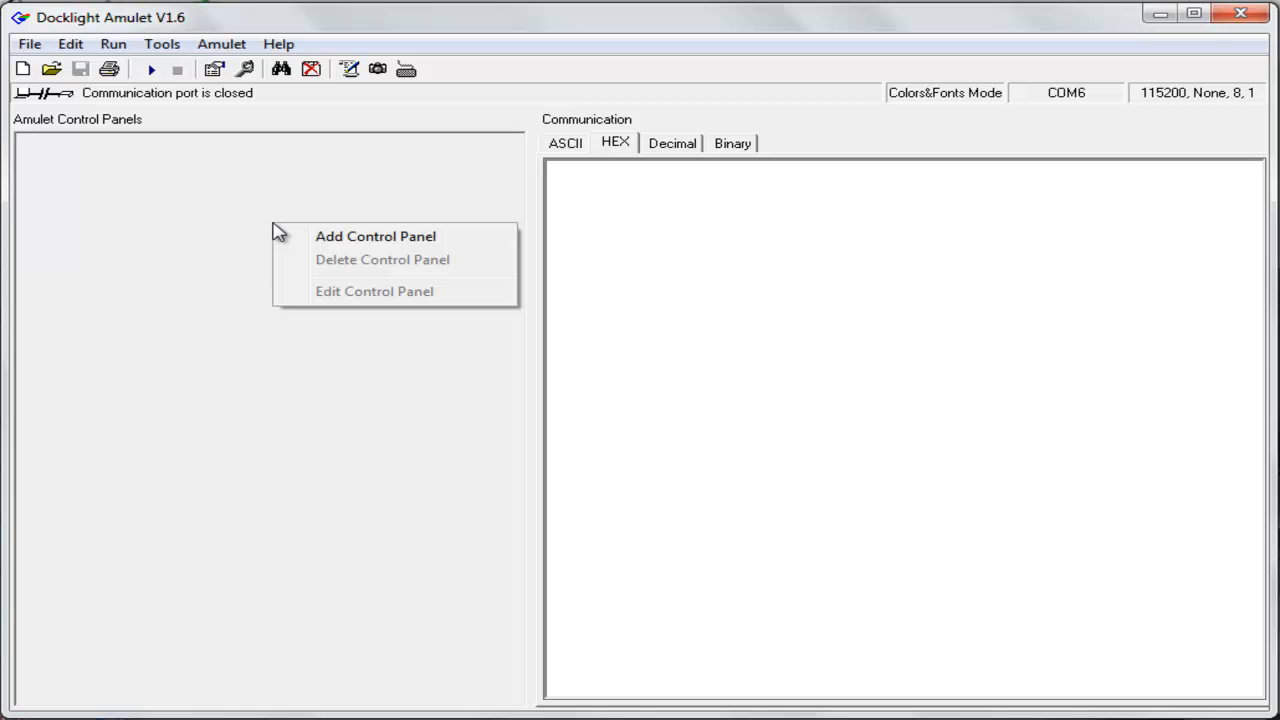
pyautogui.click(376, 236)
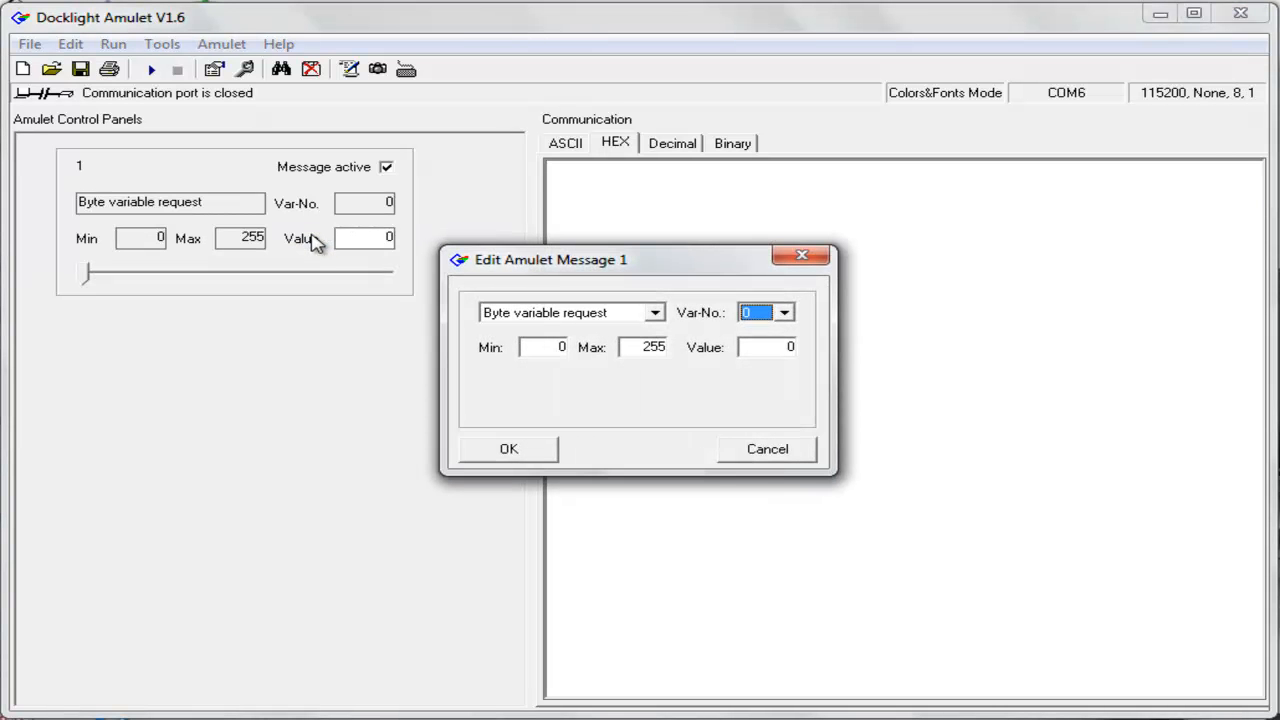
pyautogui.click(654, 312)
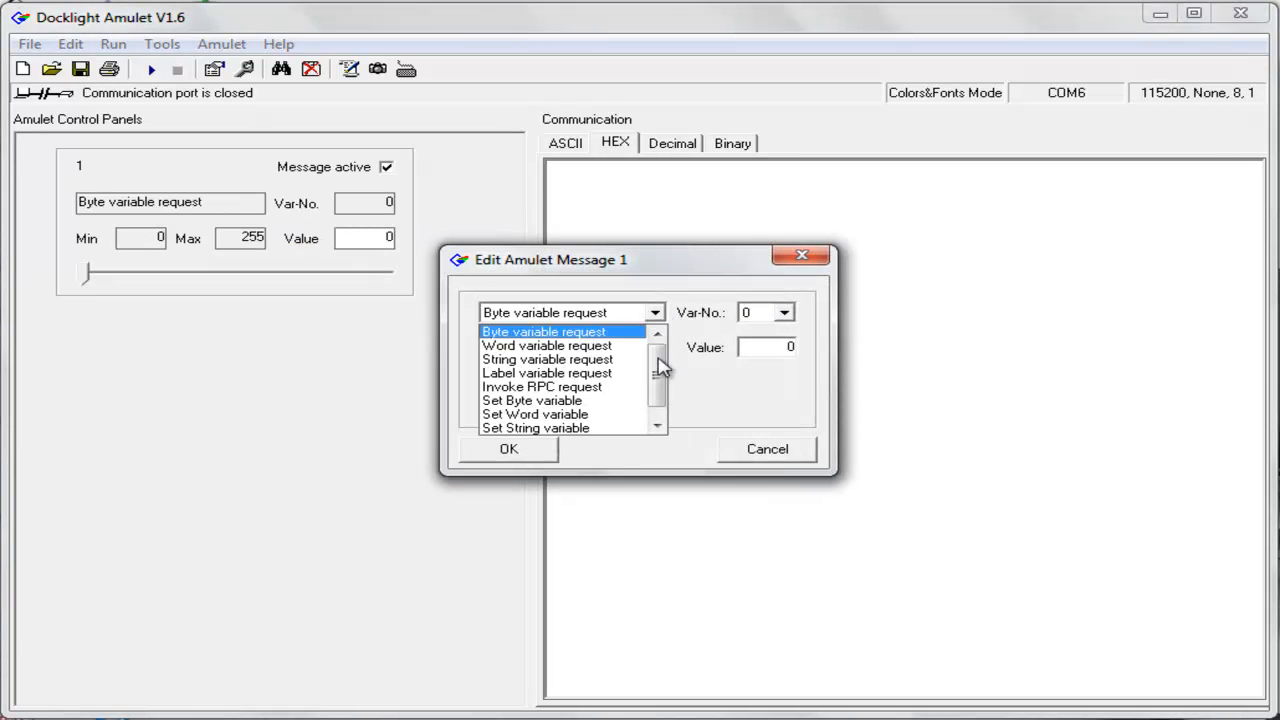
pyautogui.click(532, 400)
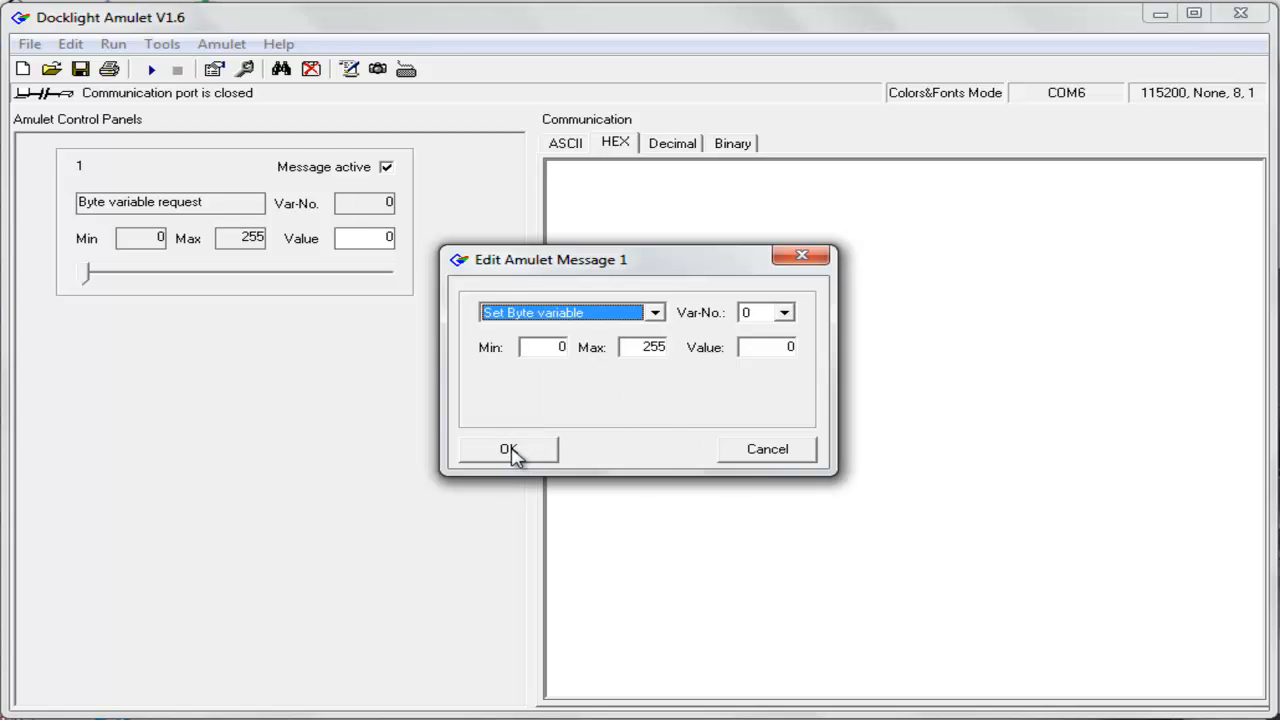
pyautogui.click(508, 448)
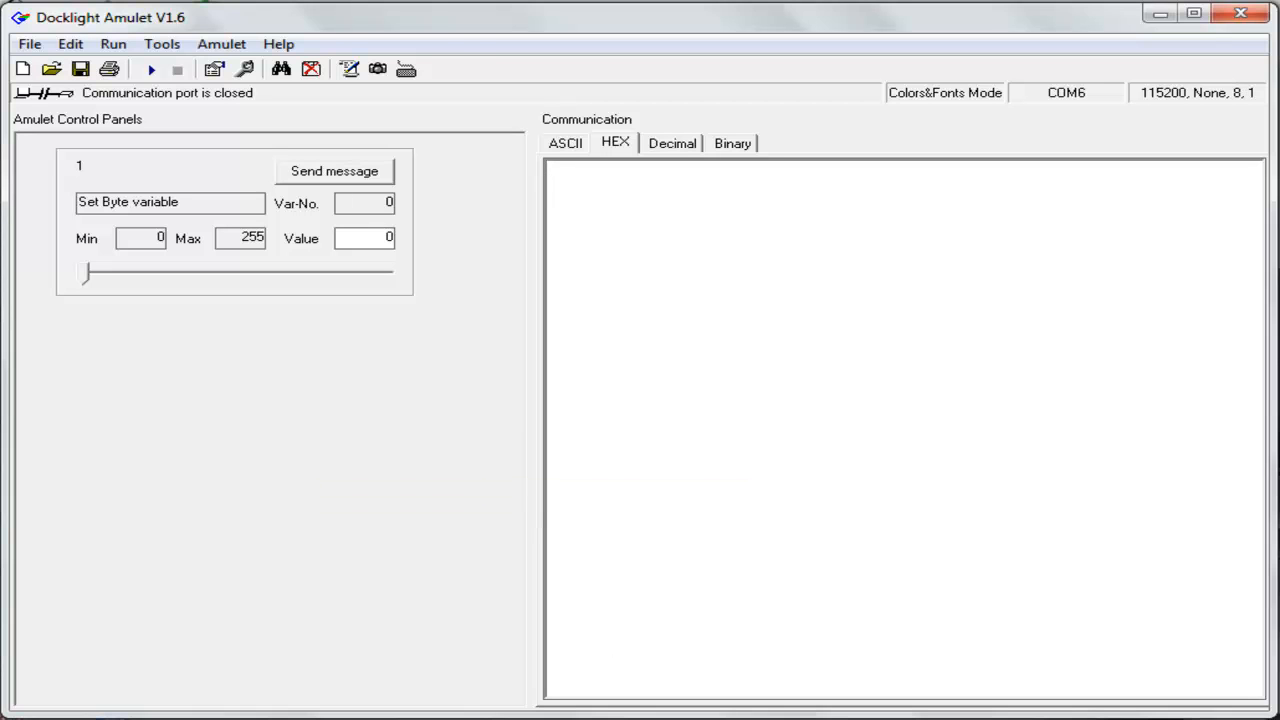
pyautogui.click(150, 68)
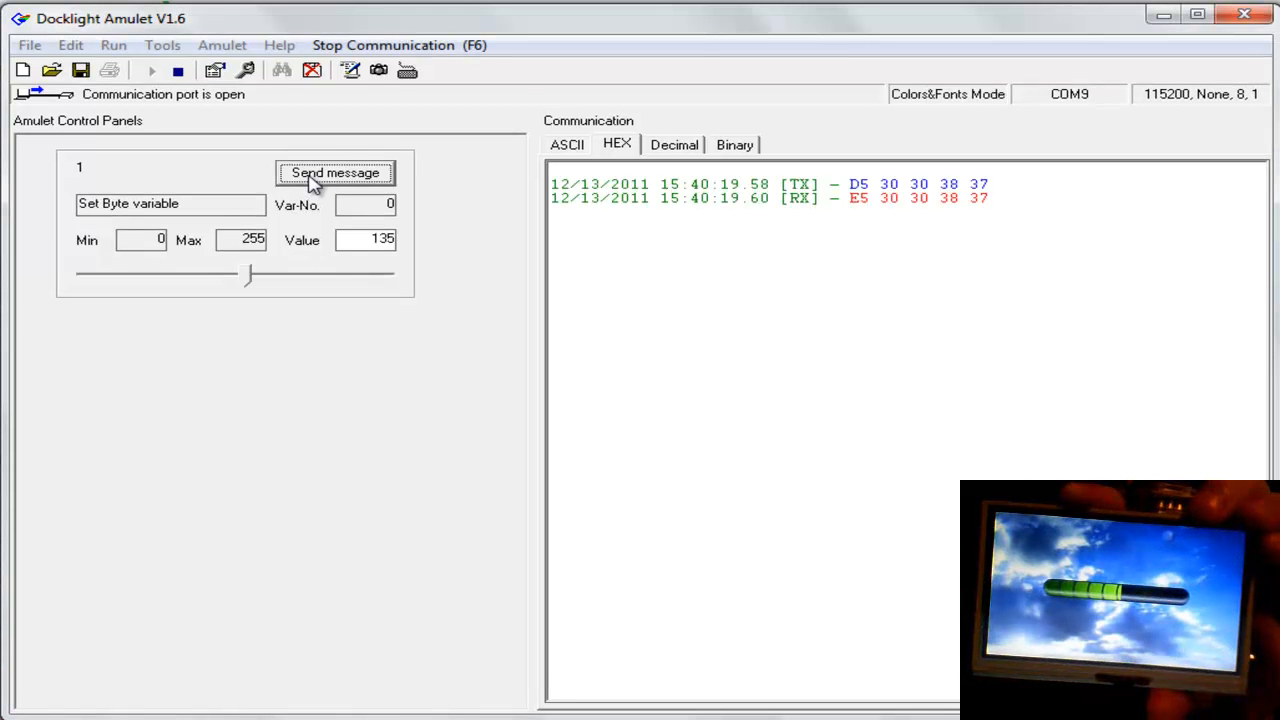
# - Adjust the byte value slider to 219 then 51 and send 51 to the display
pyautogui.moveTo(248, 272); pyautogui.dragTo(348, 272)
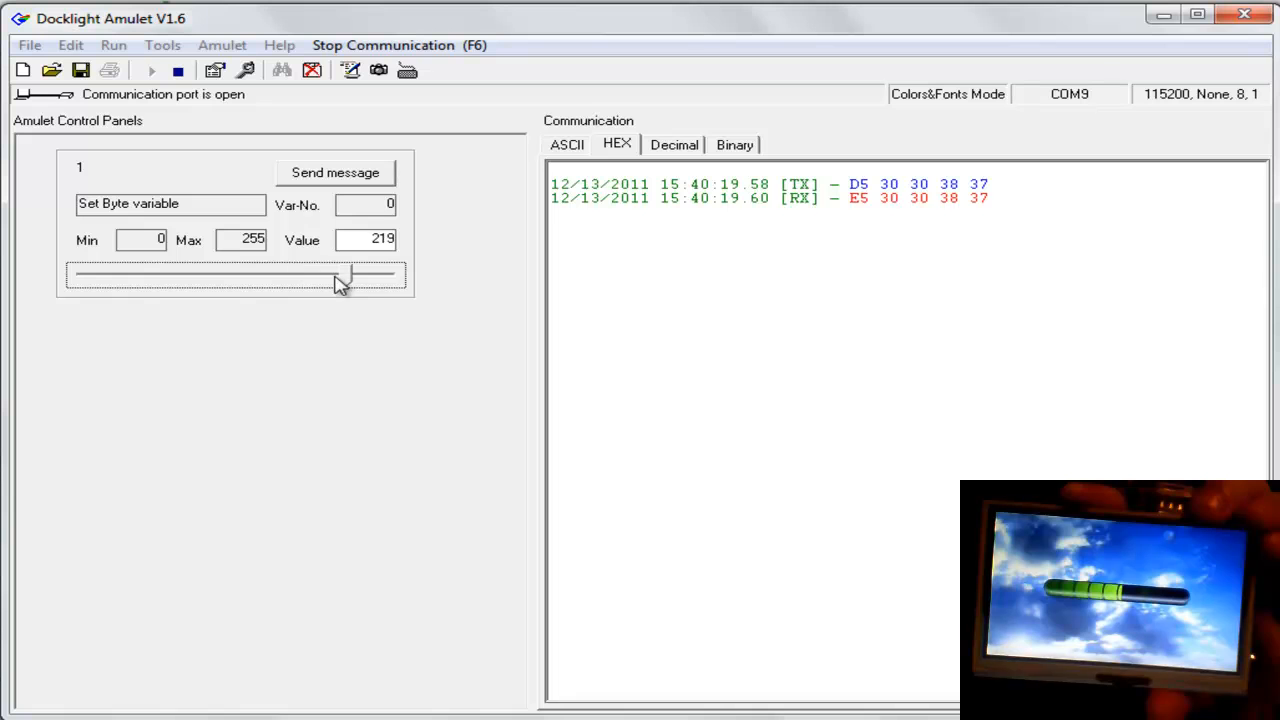
pyautogui.moveTo(344, 272); pyautogui.dragTo(350, 272)
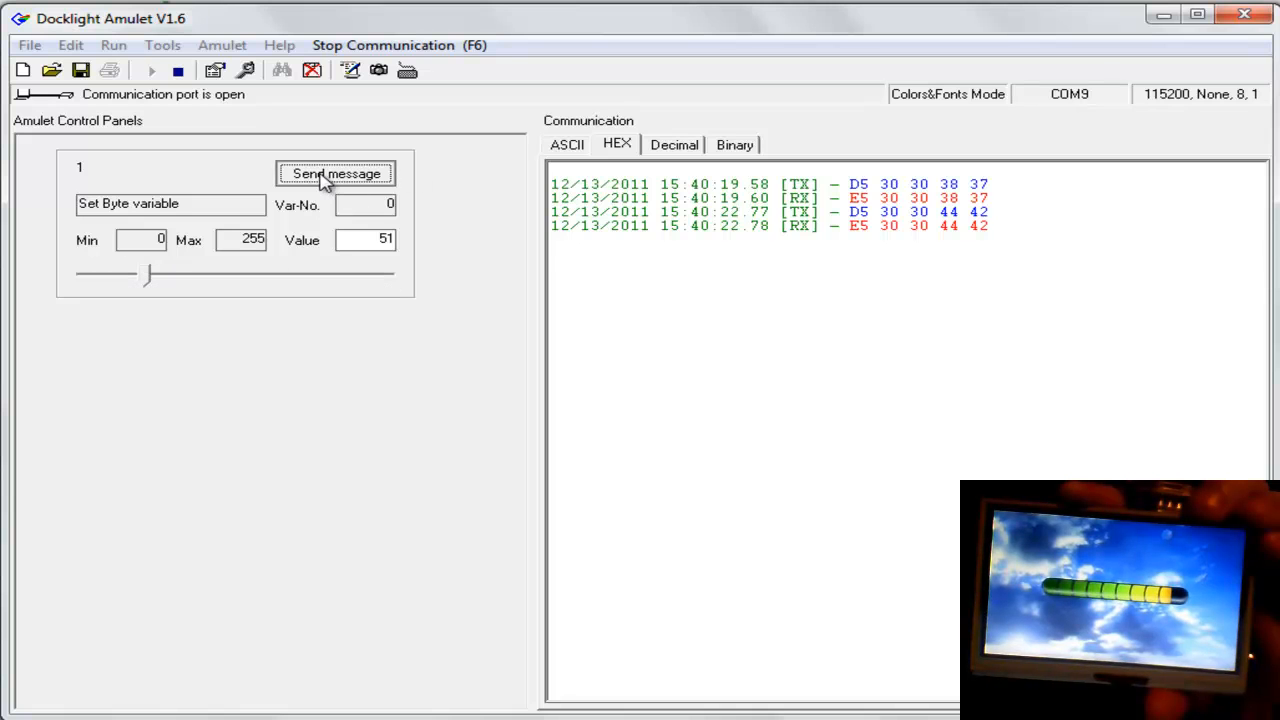
pyautogui.click(336, 172)
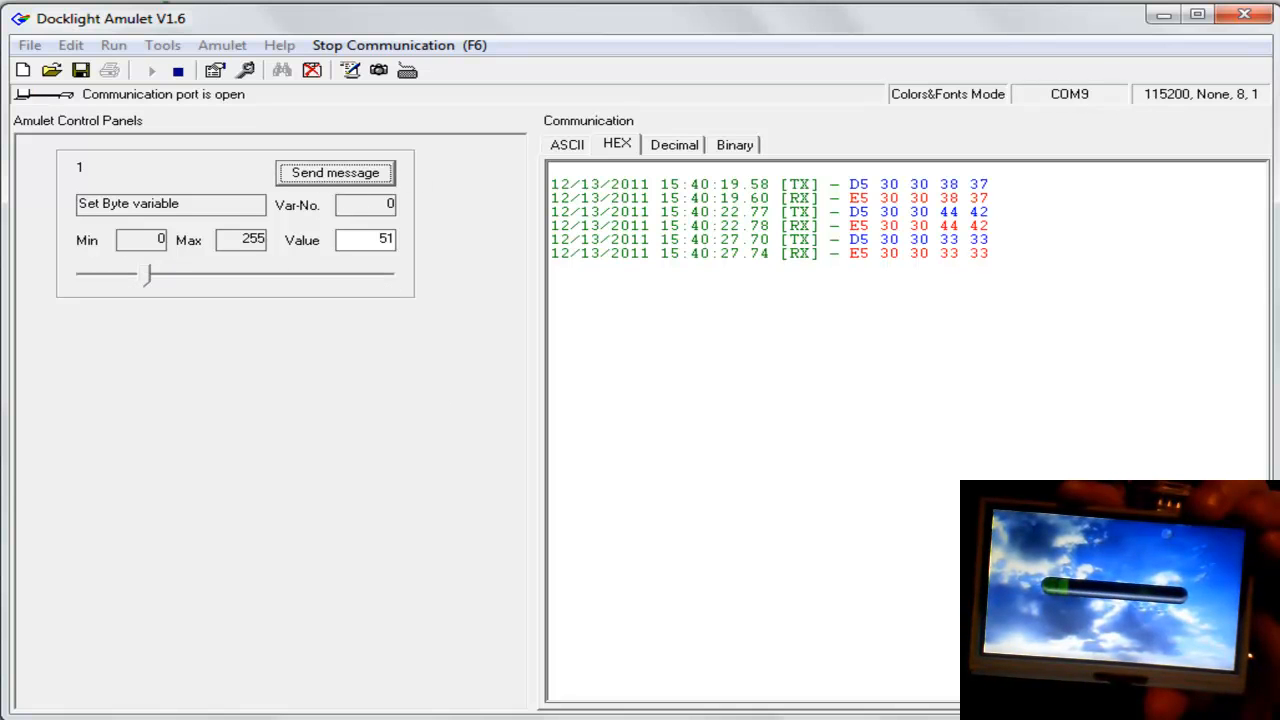